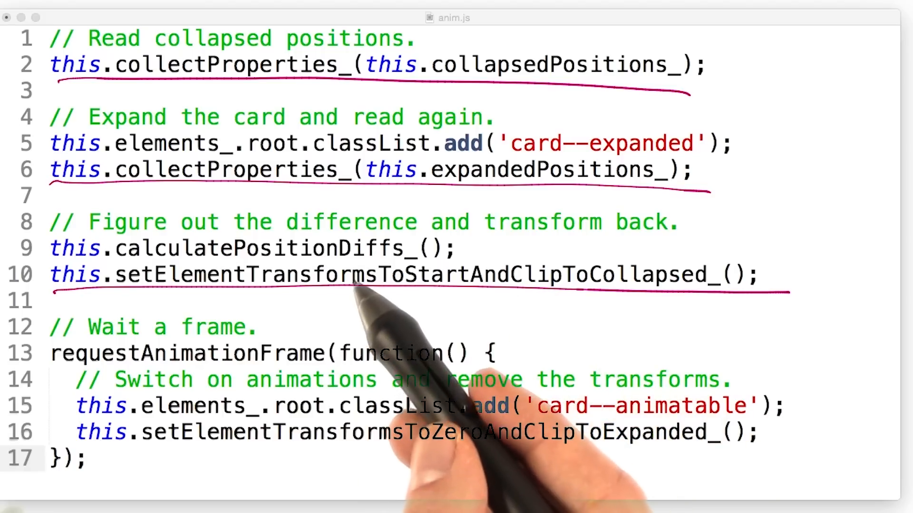
mouse_move(257, 334)
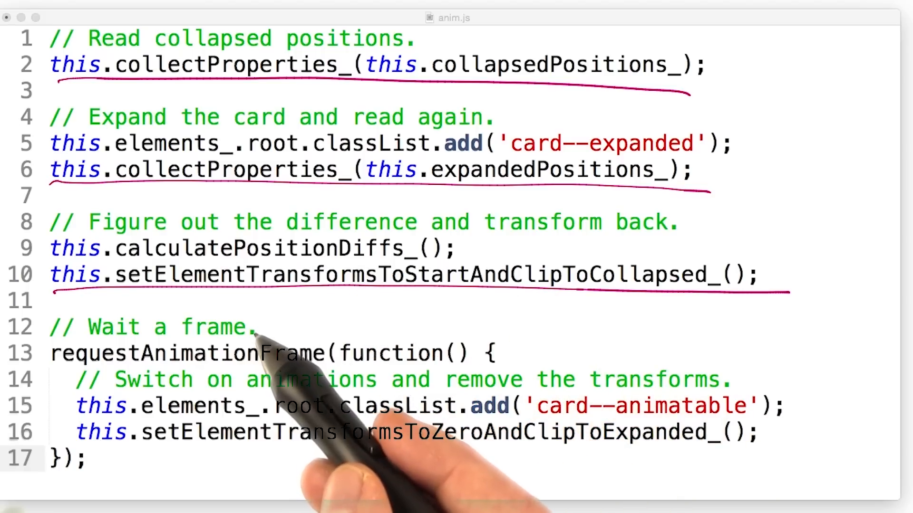
mouse_move(263, 350)
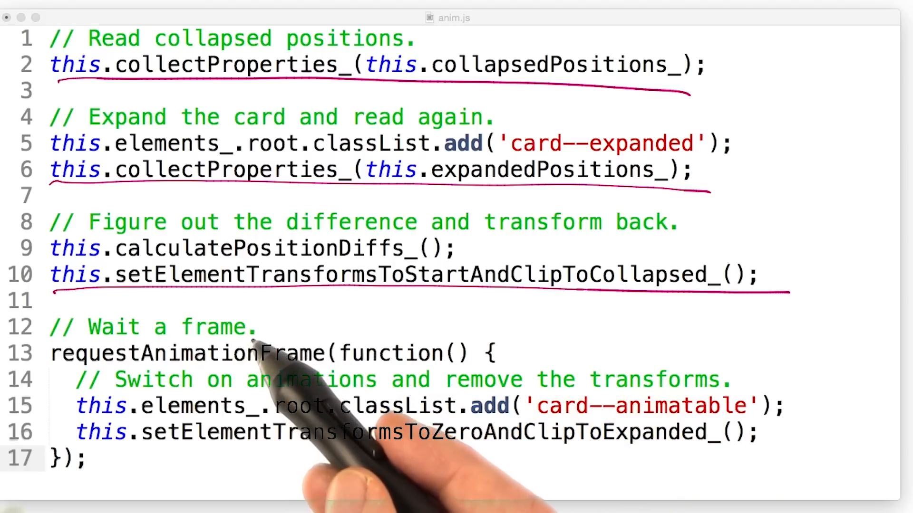